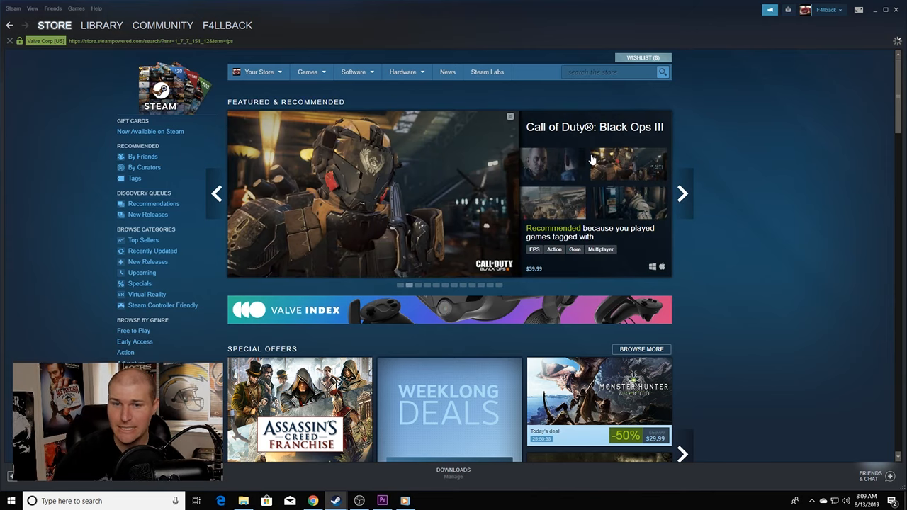
# Step: Try the Casual tag filter on the store listing, then clear the tag filters again
pyautogui.scroll(-3)
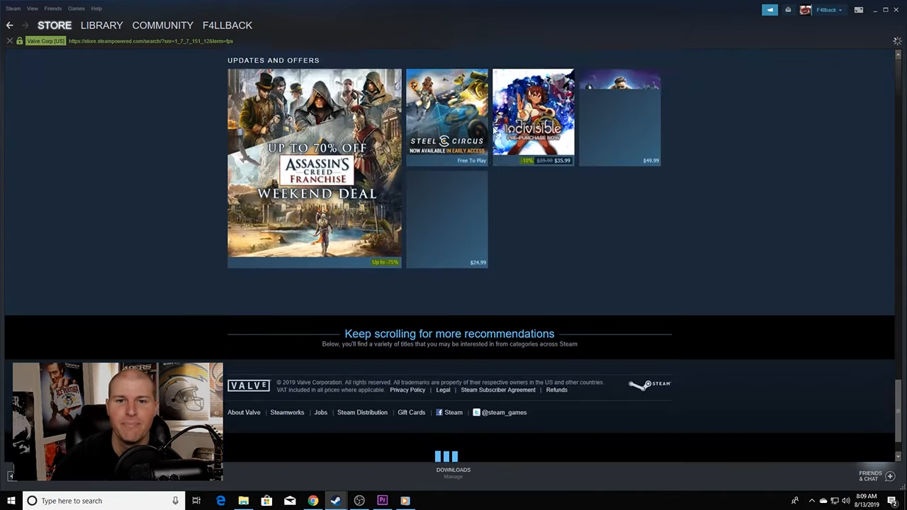
pyautogui.scroll(-3)
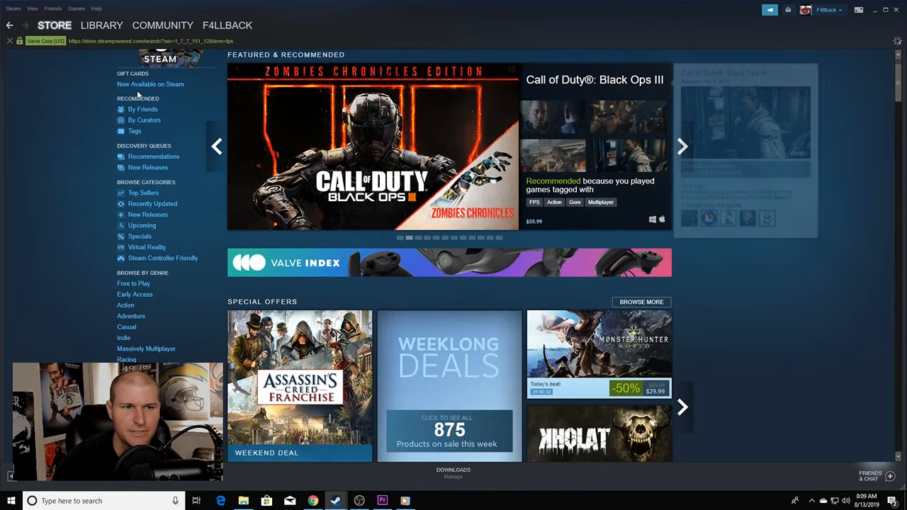
pyautogui.scroll(-3)
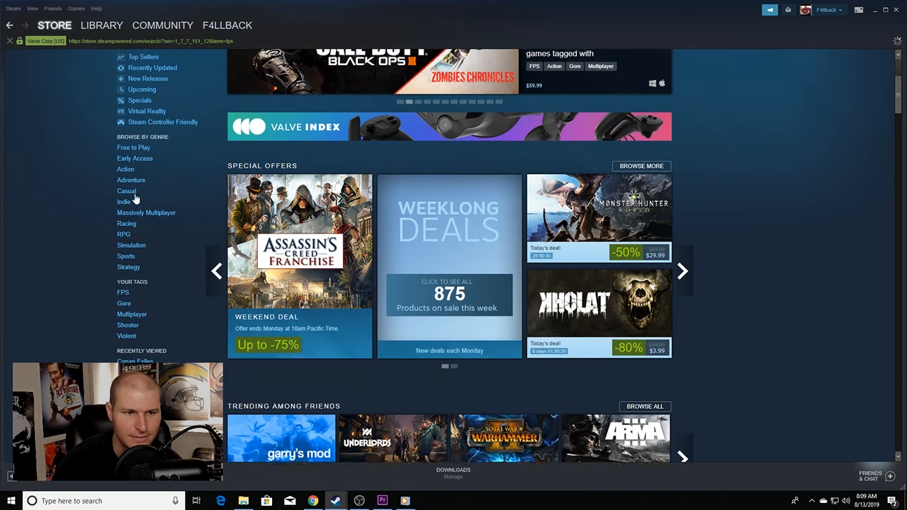
pyautogui.scroll(3)
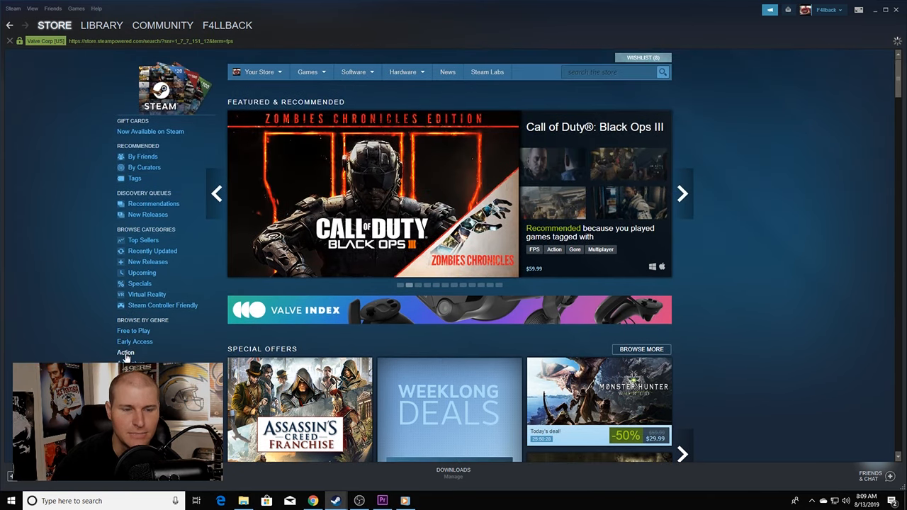
pyautogui.scroll(-3)
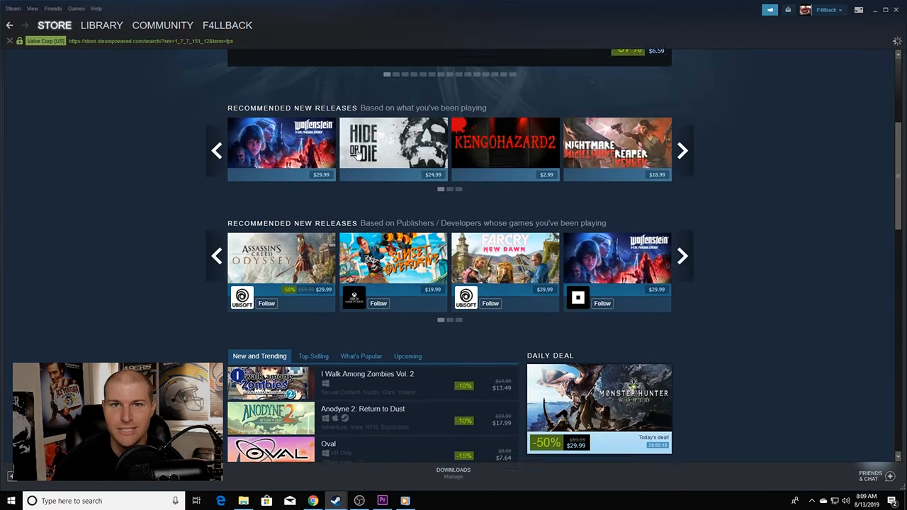
pyautogui.scroll(-3)
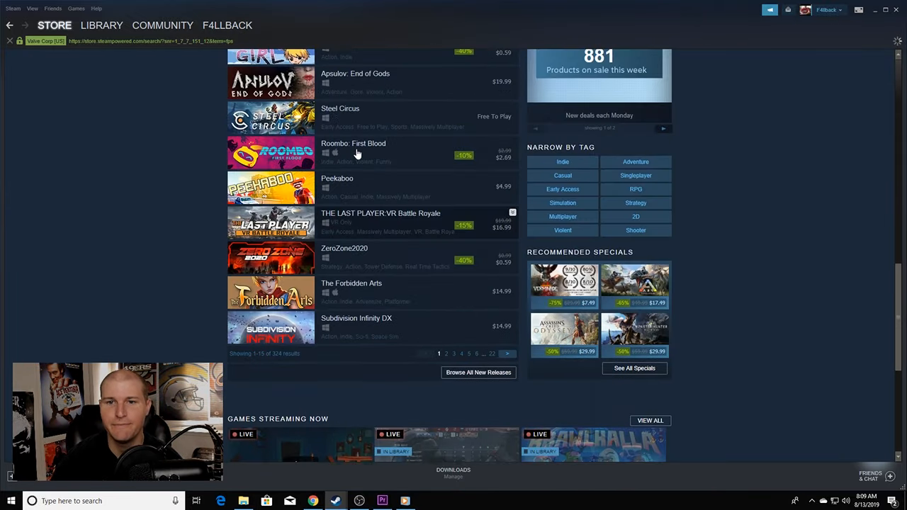
pyautogui.scroll(3)
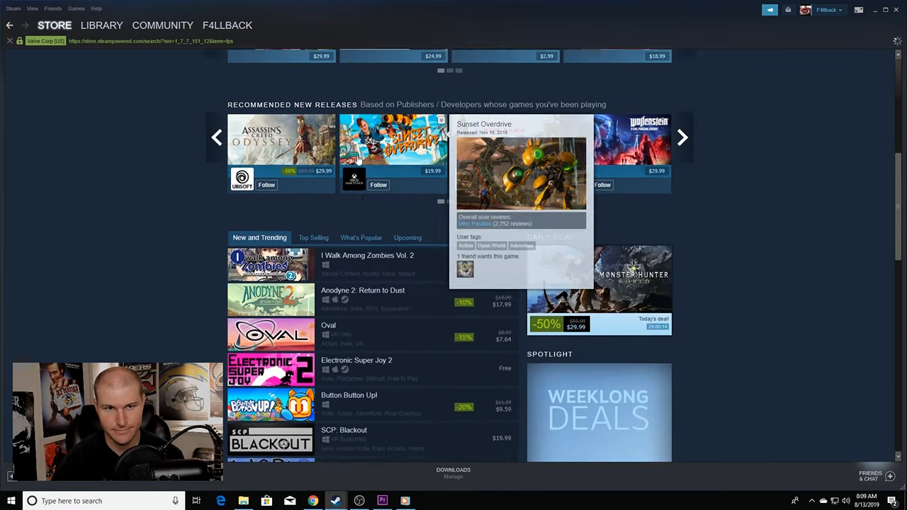
pyautogui.scroll(-3)
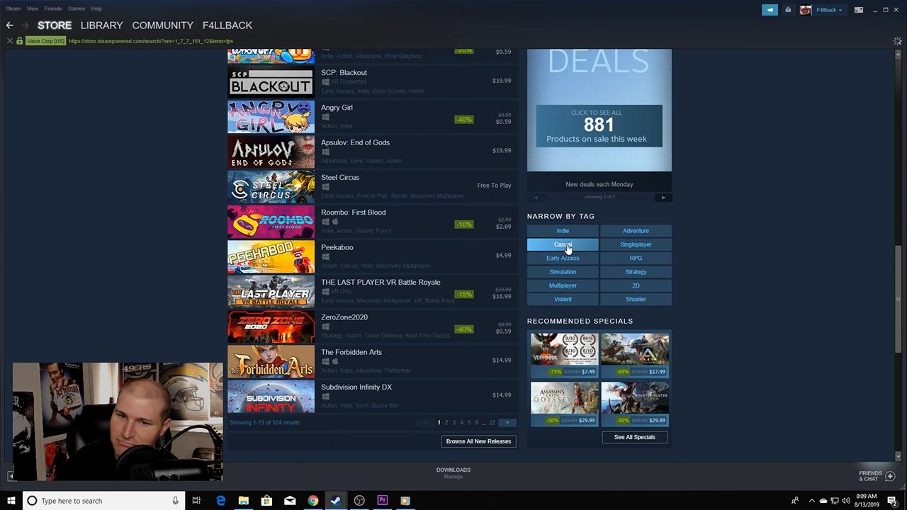
pyautogui.click(562, 244)
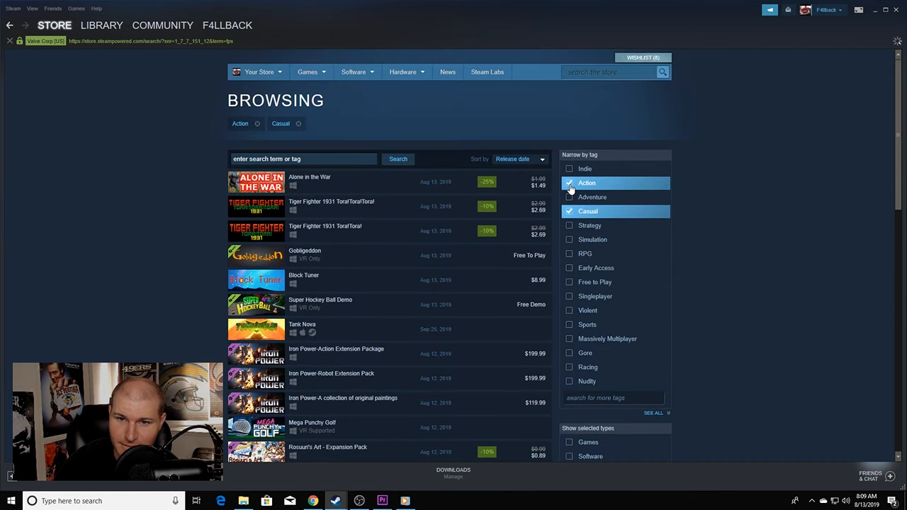
pyautogui.click(569, 182)
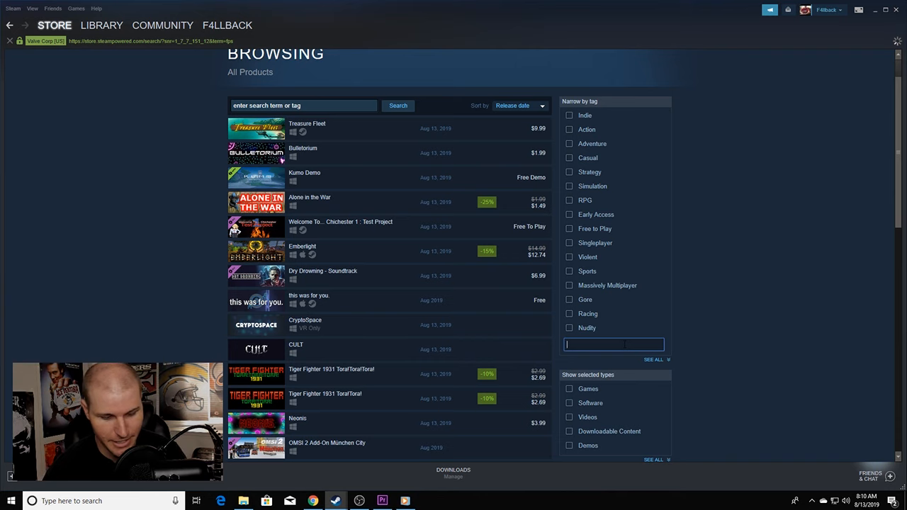
# Step: Find 'fps' in the tag search, filter results to the FPS tag and reach the sort options
pyautogui.write('fps')
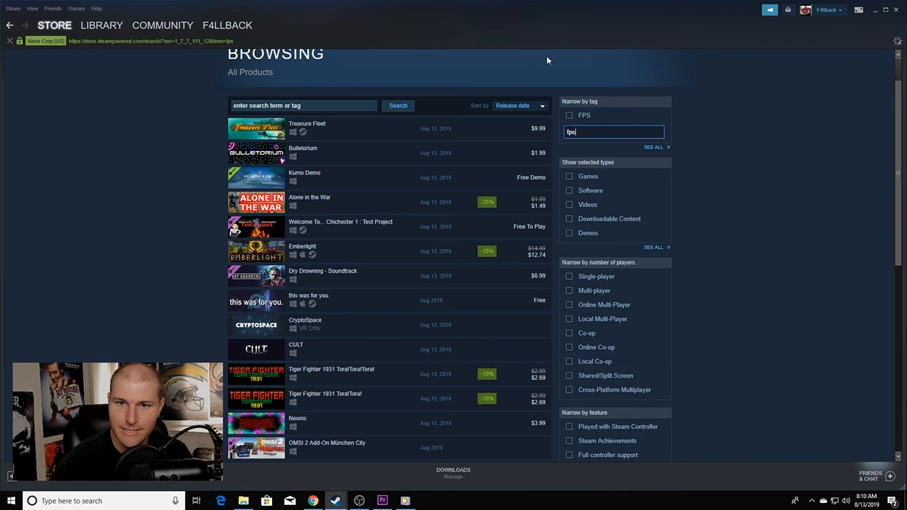
pyautogui.click(569, 115)
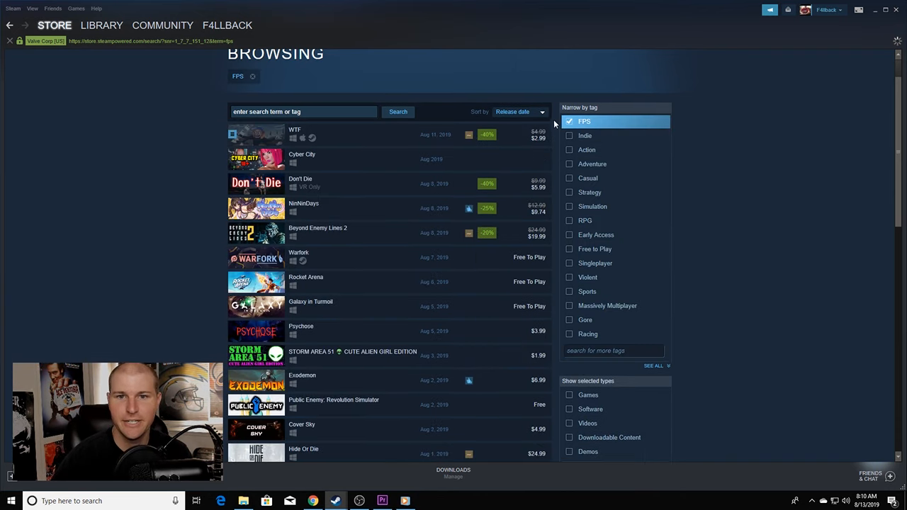
pyautogui.click(519, 111)
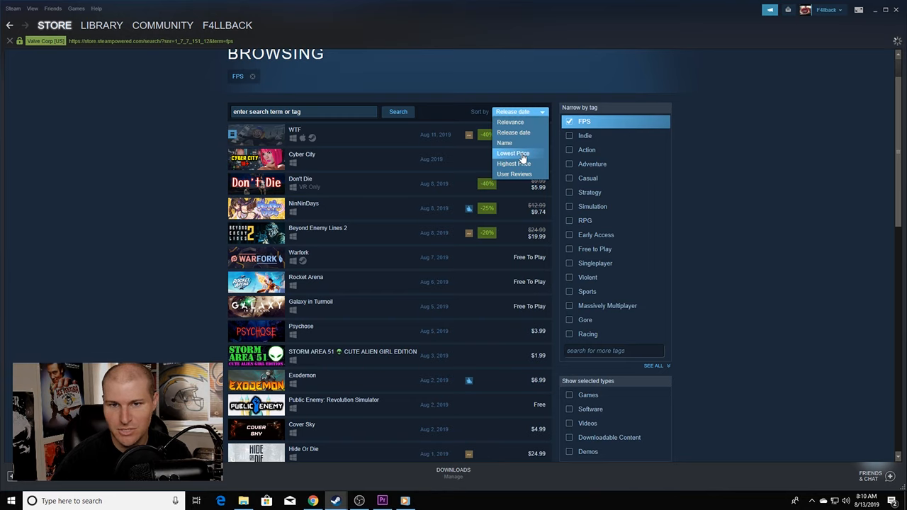
pyautogui.moveTo(505, 141)
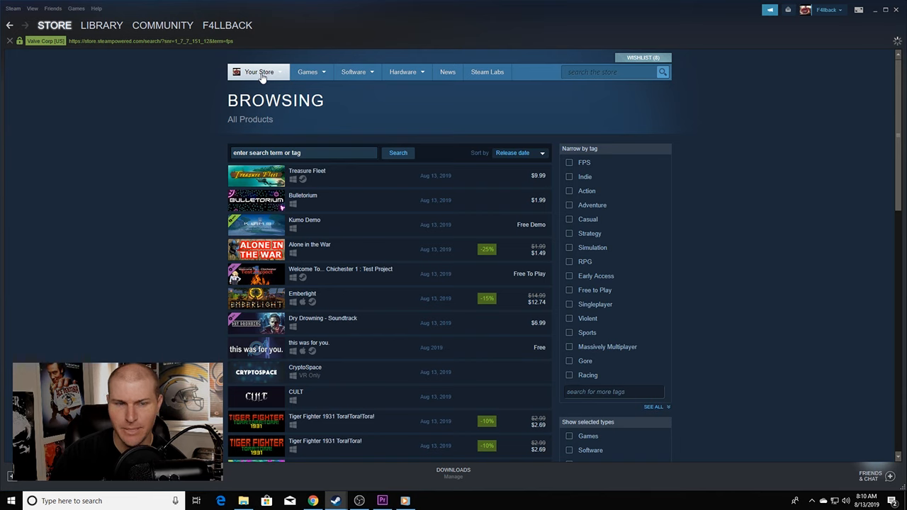
# Step: Return to the store front and list all store products in the search results
pyautogui.click(260, 71)
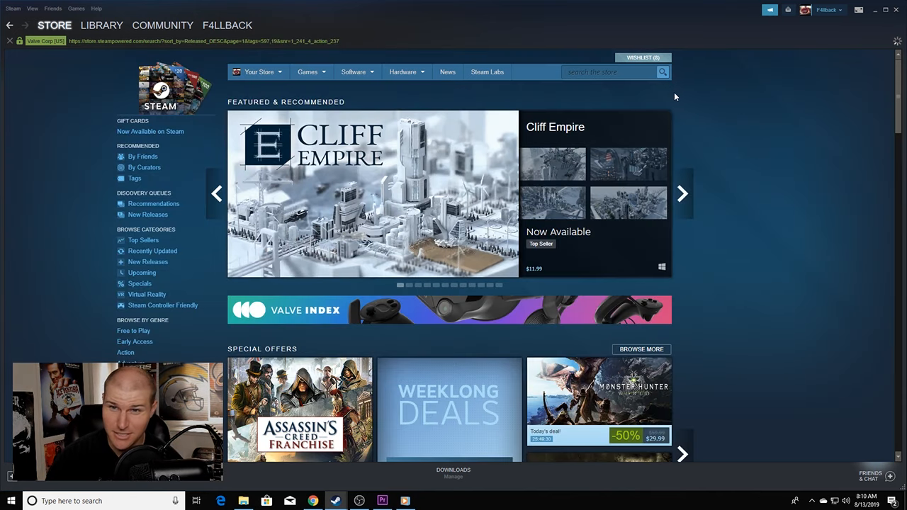
pyautogui.click(609, 71)
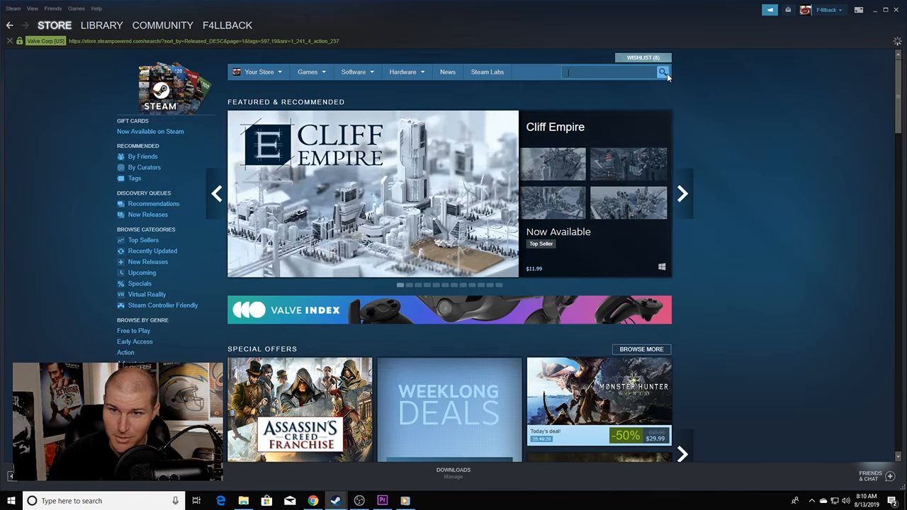
pyautogui.click(661, 70)
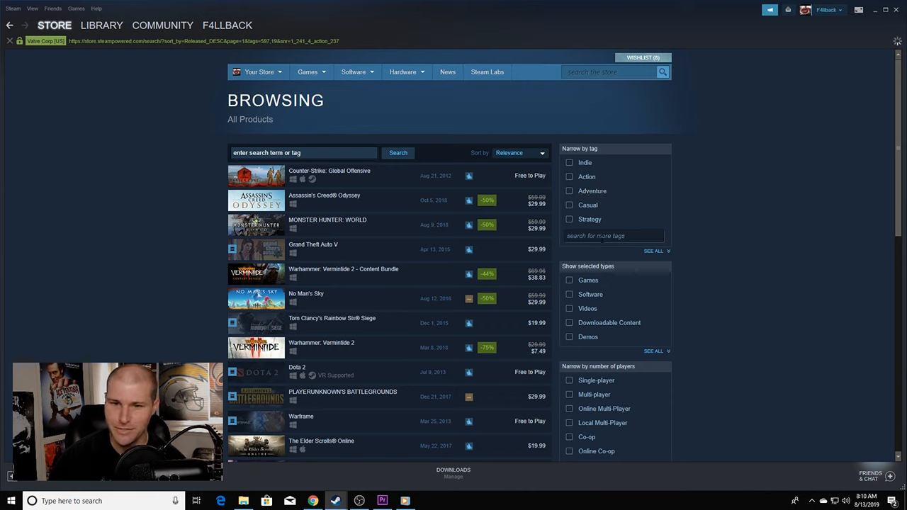
# Step: Run a store keyword search for 'fps', returning titles like DOOM Eternal and Counter-Strike
pyautogui.click(613, 235)
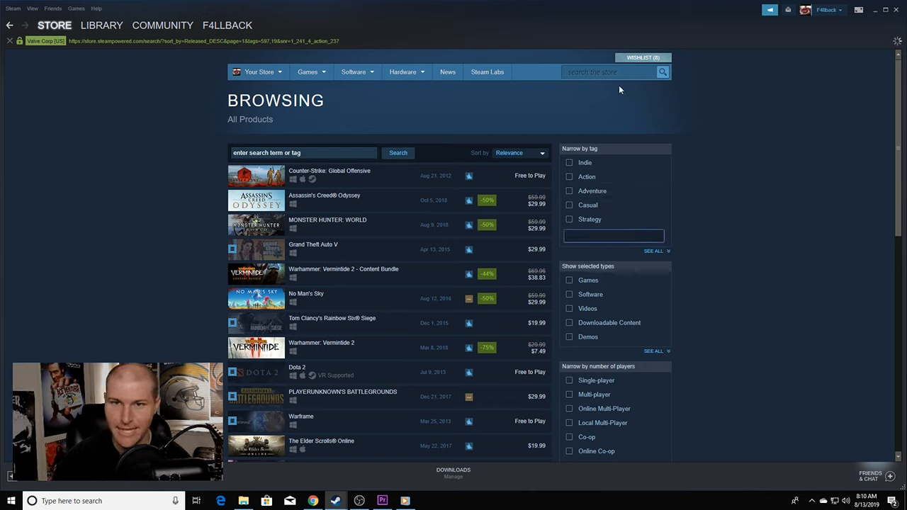
pyautogui.write('fps')
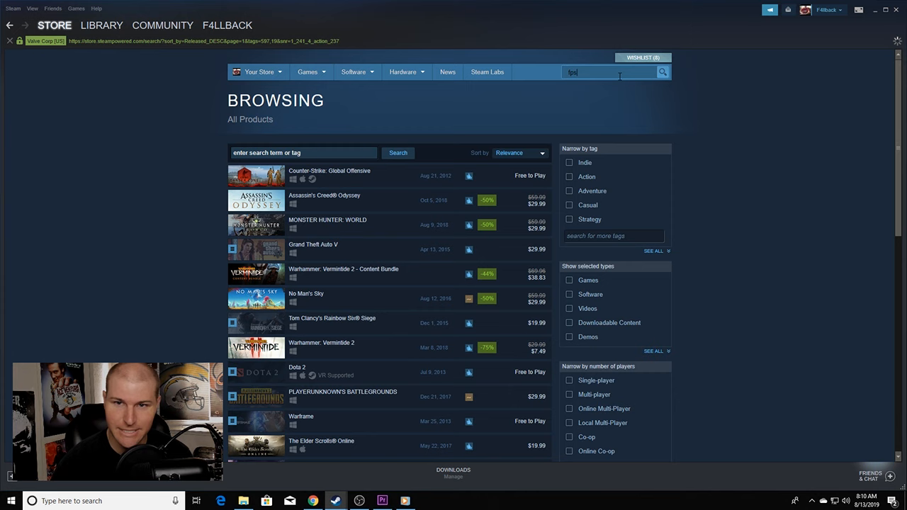
pyautogui.click(663, 71)
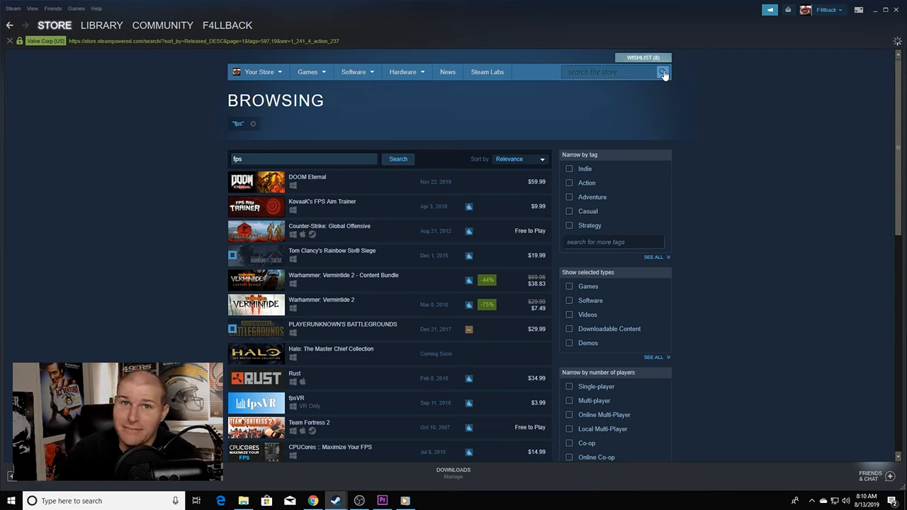
pyautogui.moveTo(309, 153)
pyautogui.write('fps')
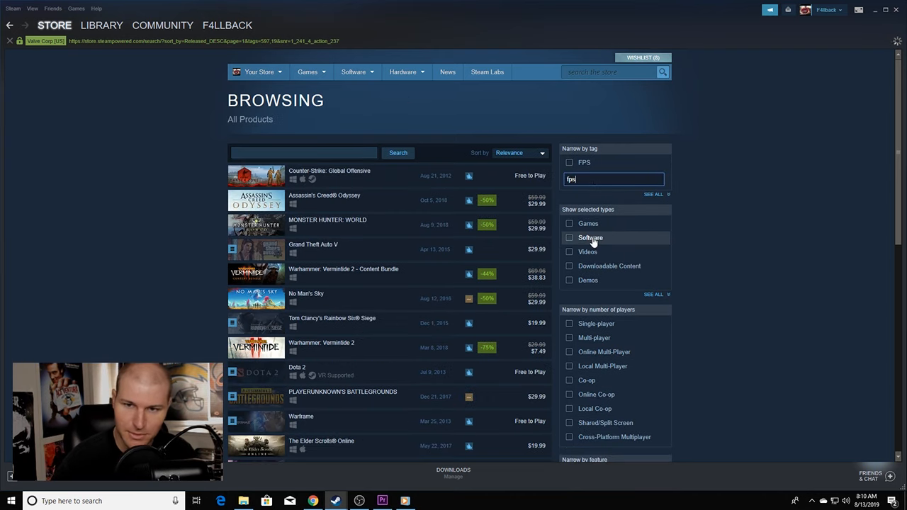
# Step: Filter the results to the FPS tag and add the Horror tag found via 'horr'
pyautogui.click(570, 161)
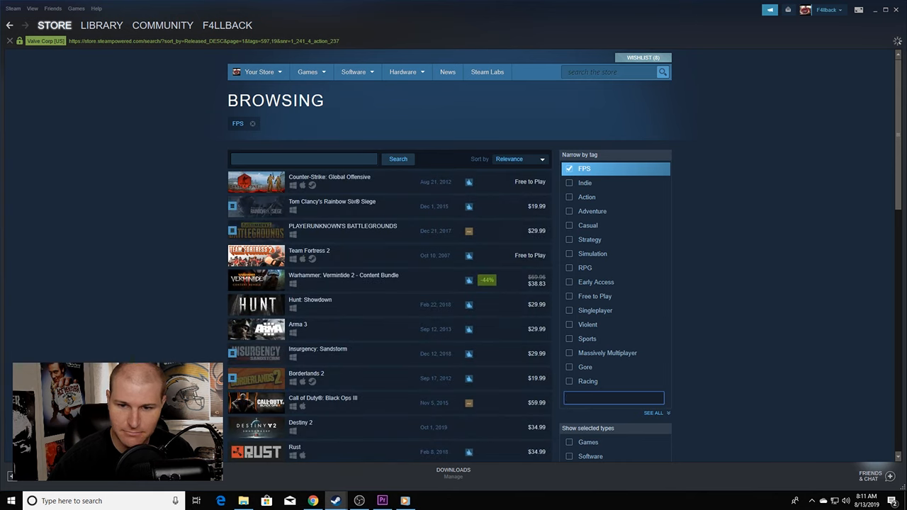
pyautogui.write('horr')
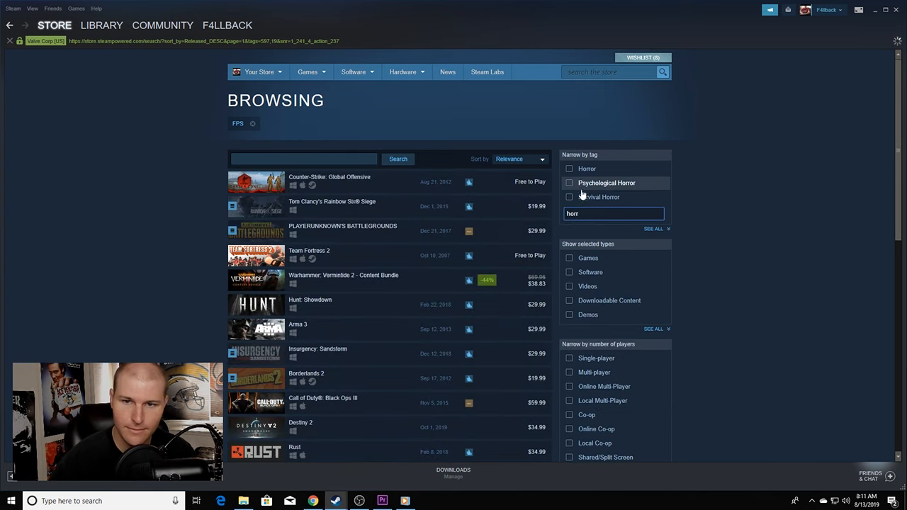
pyautogui.click(586, 169)
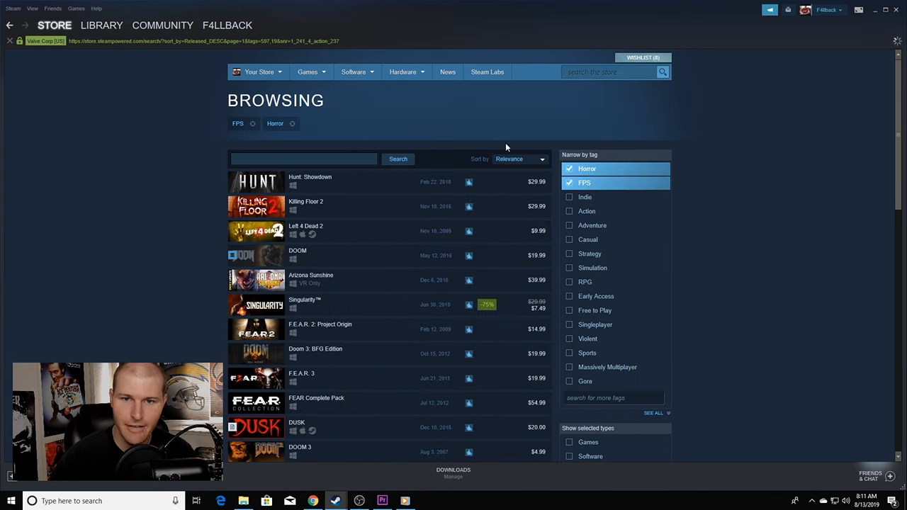
# Step: Sort the results by release date and move to another page of the listing
pyautogui.click(517, 158)
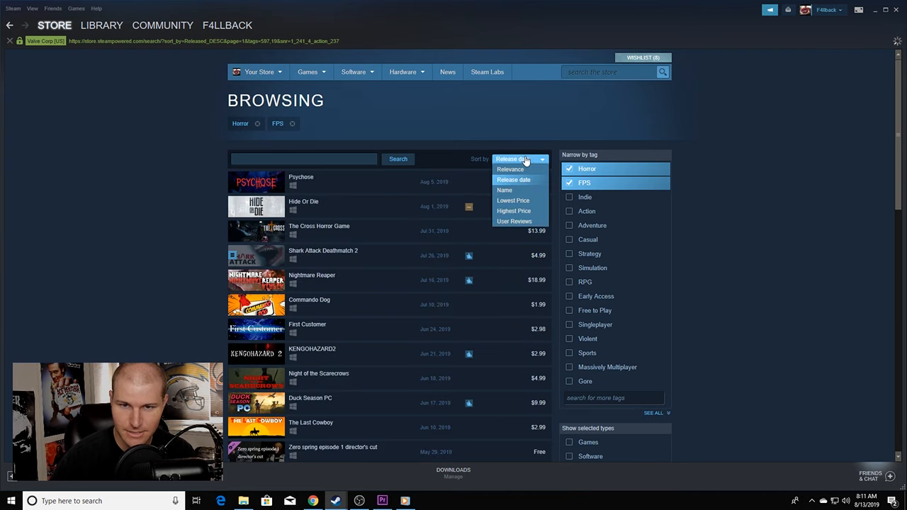
pyautogui.scroll(-3)
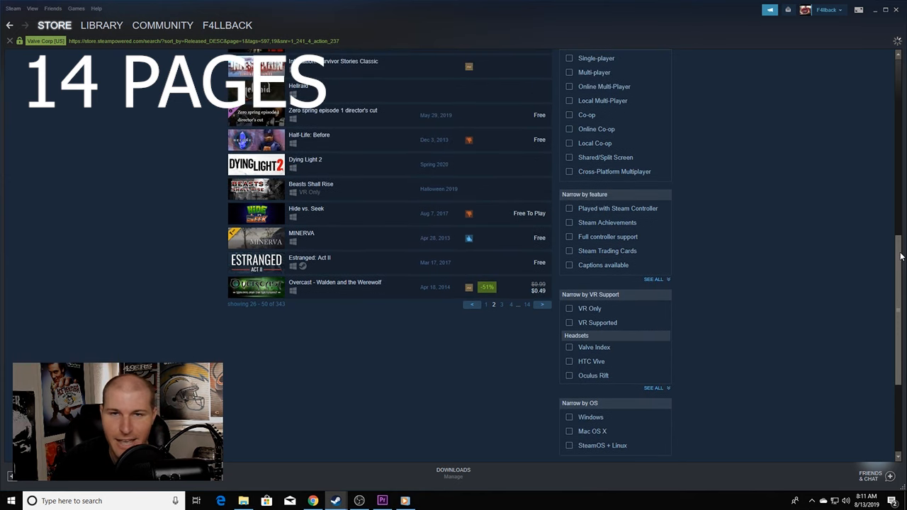
pyautogui.scroll(3)
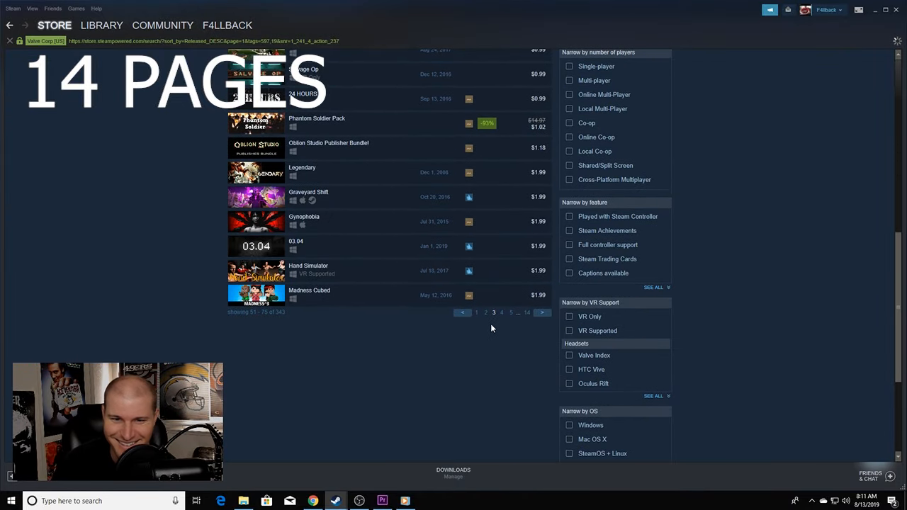
pyautogui.click(584, 56)
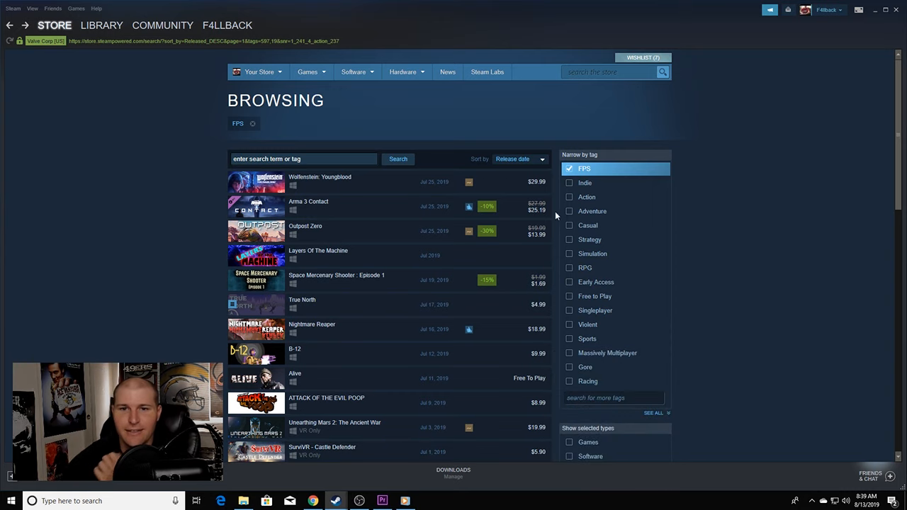
pyautogui.moveTo(627, 101)
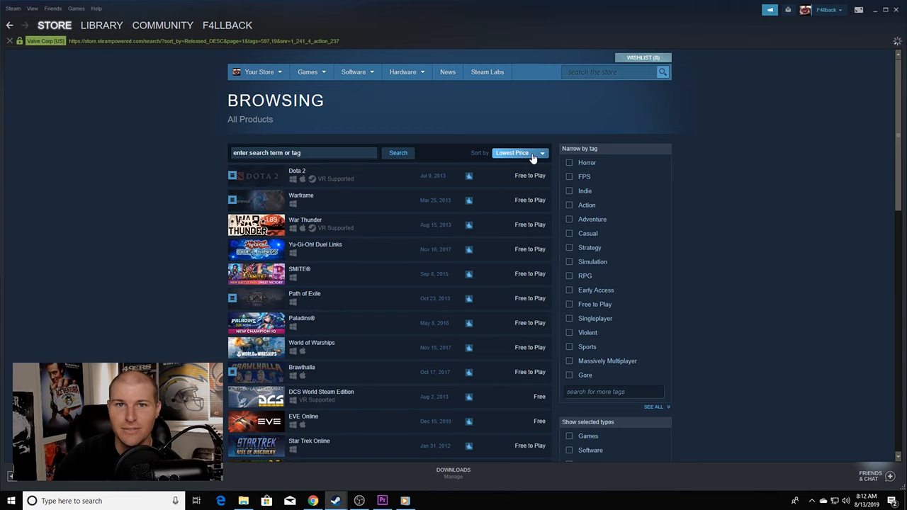
# Step: Reorder the results and locate Wolfenstein: Youngblood with its preview card
pyautogui.click(519, 153)
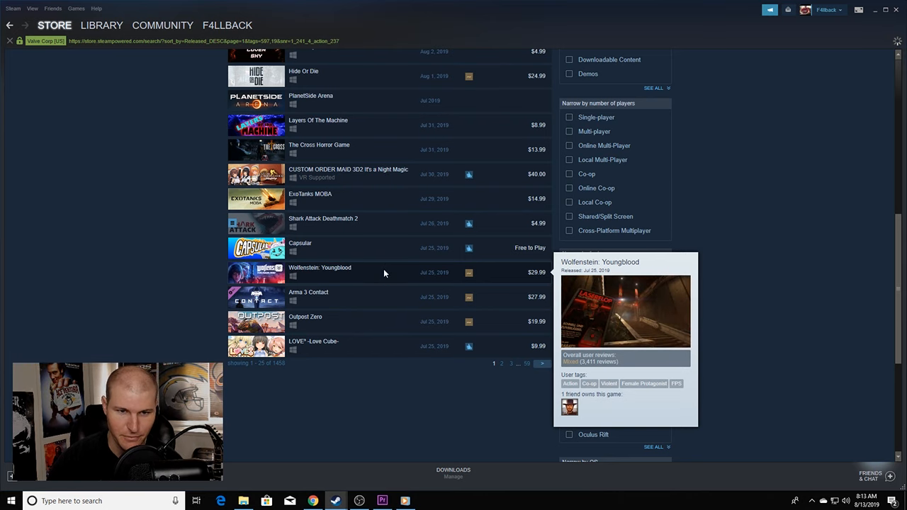
# Step: Add Wolfenstein: Youngblood to the wishlist from its store page and return to the results
pyautogui.click(321, 266)
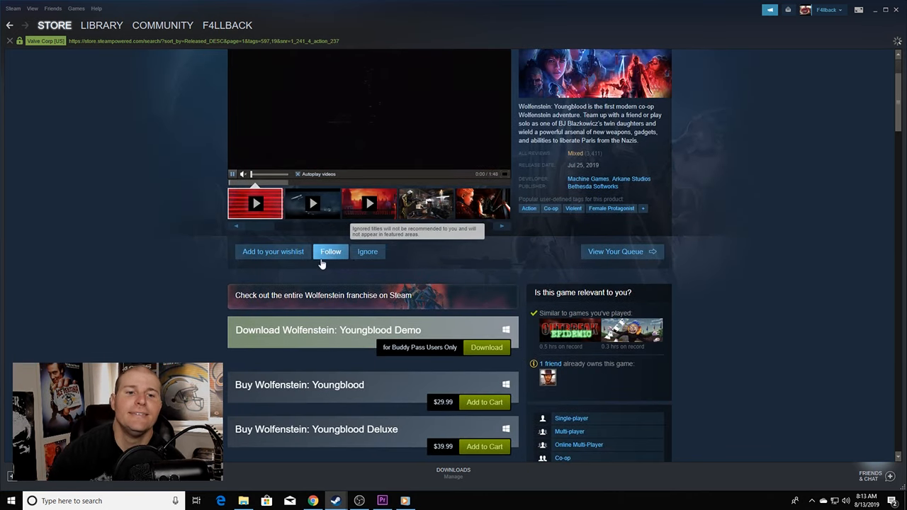
pyautogui.click(272, 252)
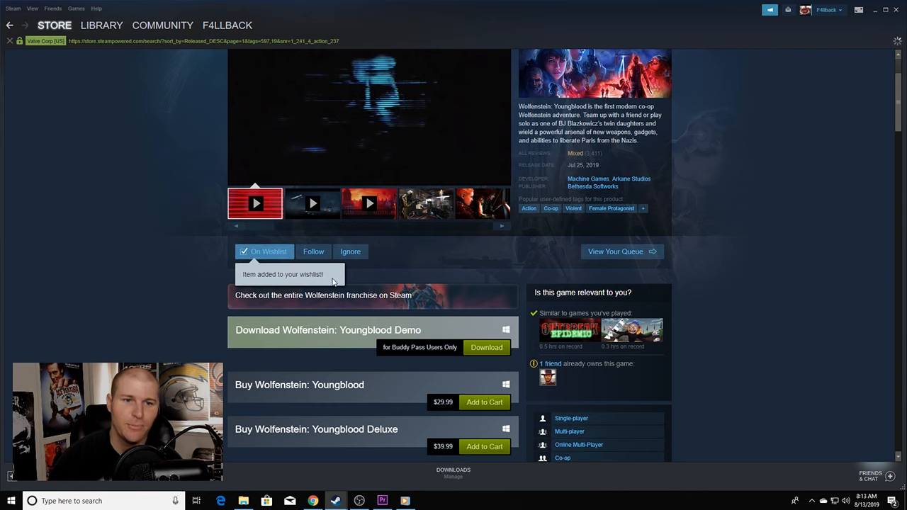
pyautogui.scroll(3)
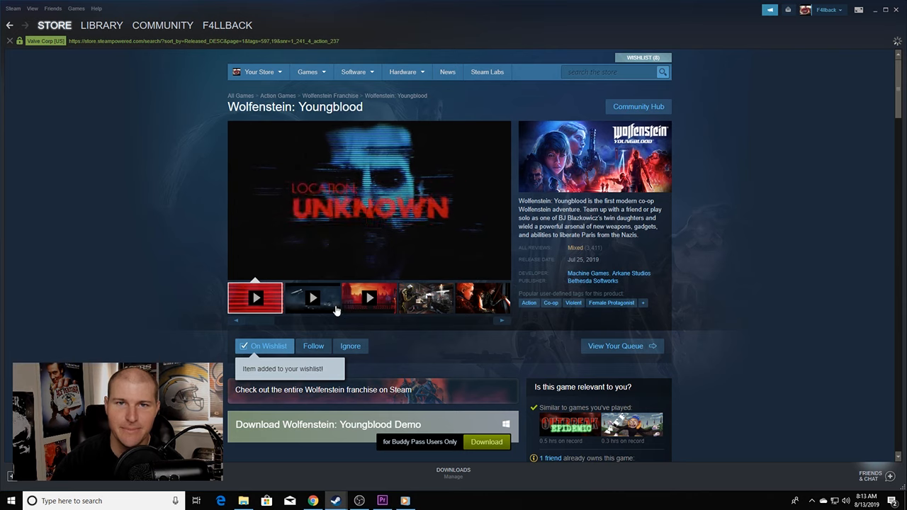
pyautogui.click(8, 26)
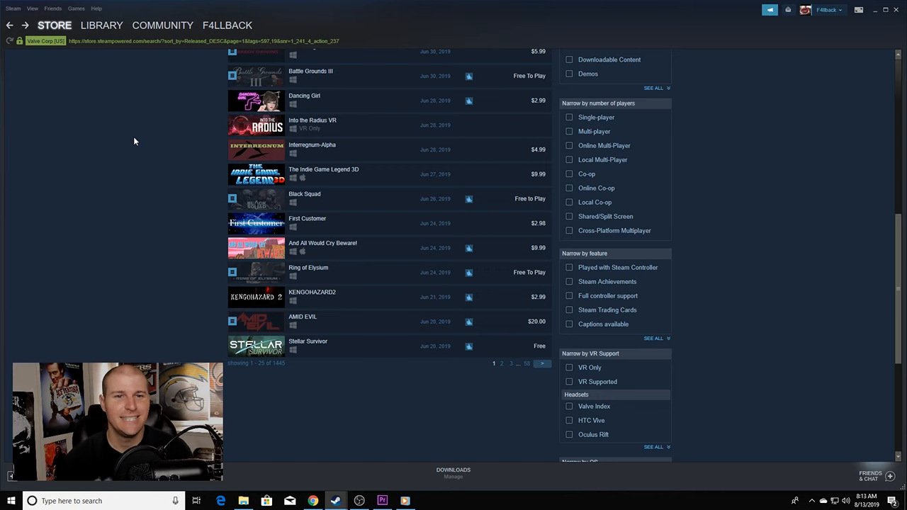
pyautogui.moveTo(167, 122)
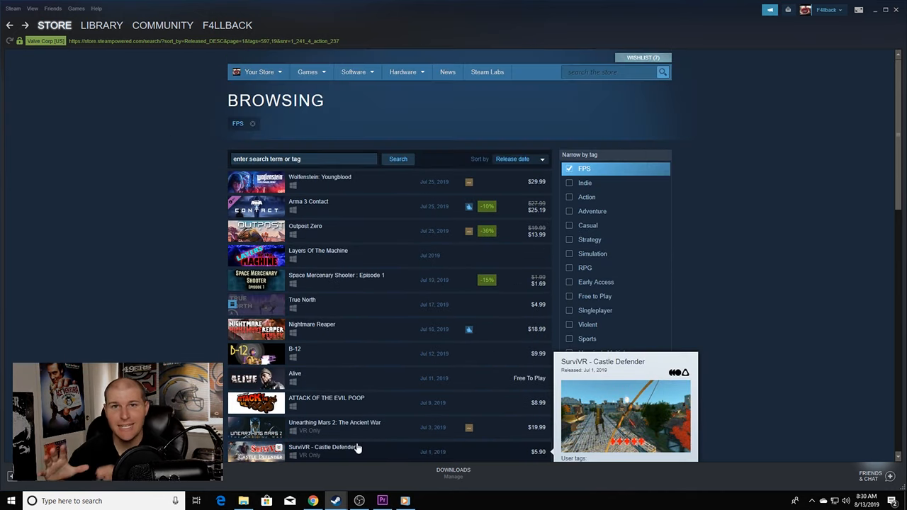
pyautogui.moveTo(357, 448)
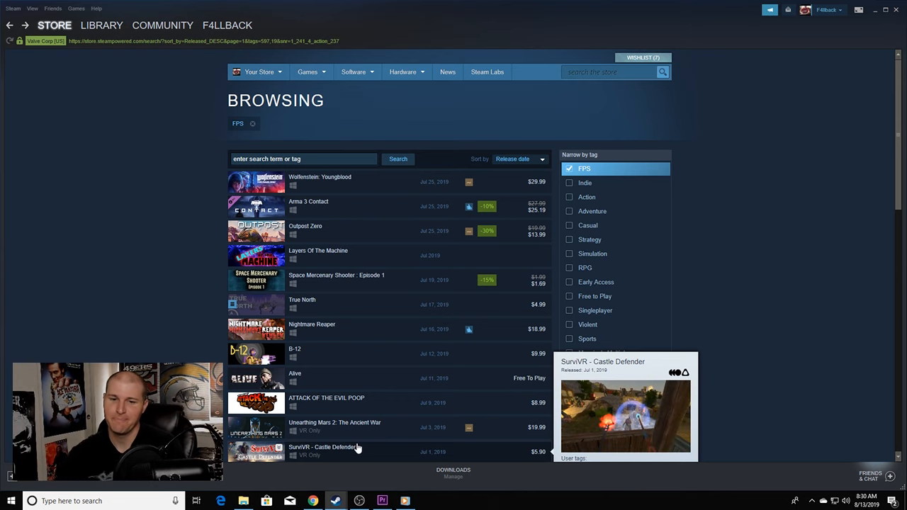
# Step: Bring the OBS recording window to the front from the taskbar
pyautogui.click(360, 501)
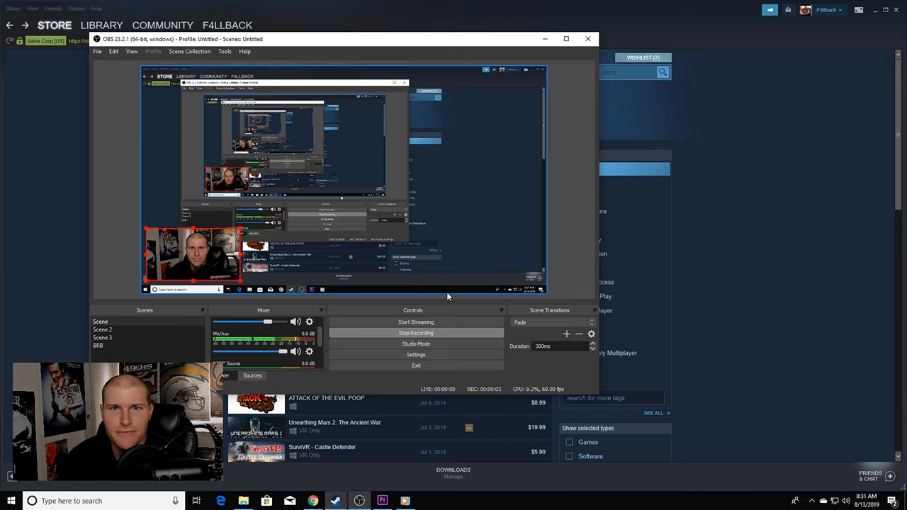